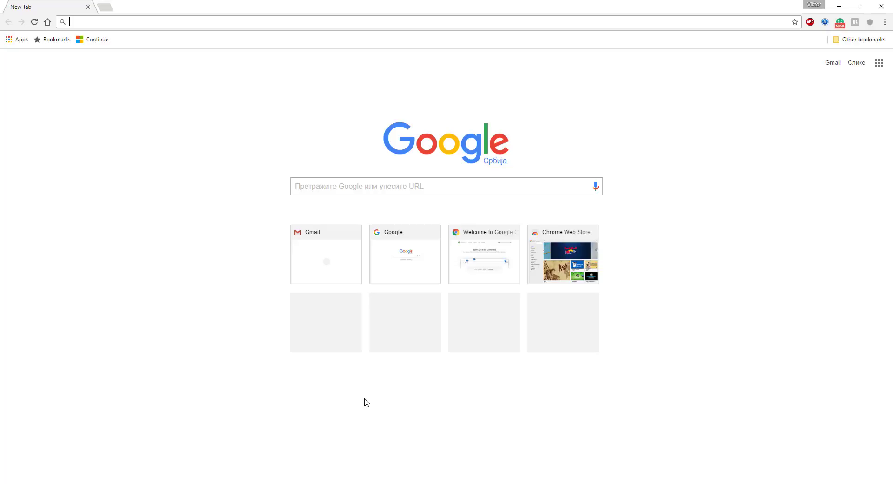
mouse_move(200, 84)
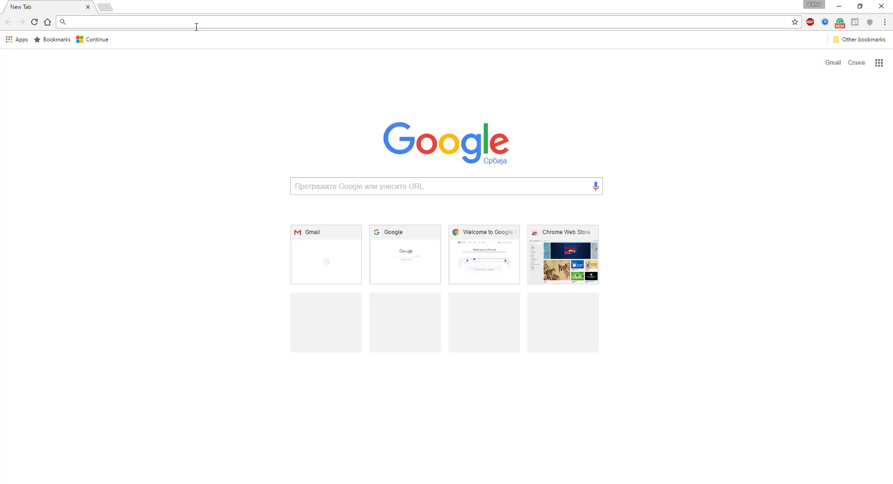
Navigate the browser to shieldapps.com to reach the ShieldApps home page
type("shieldapps.com")
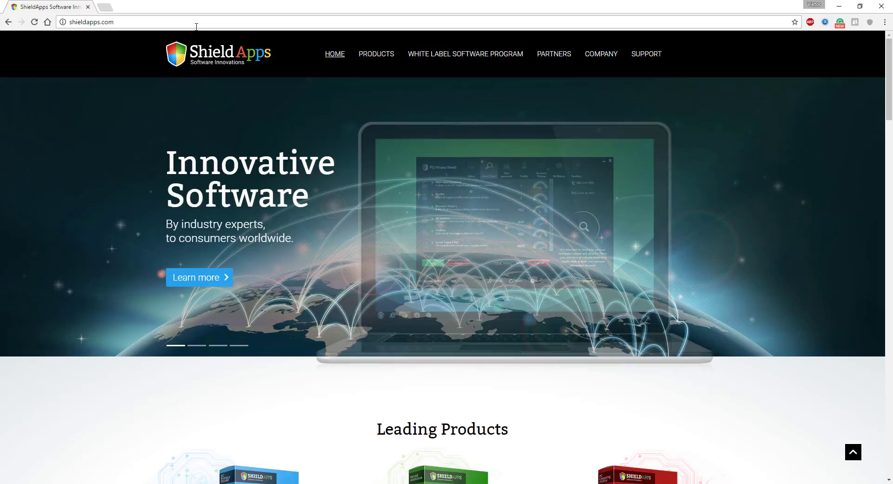
mouse_move(376, 54)
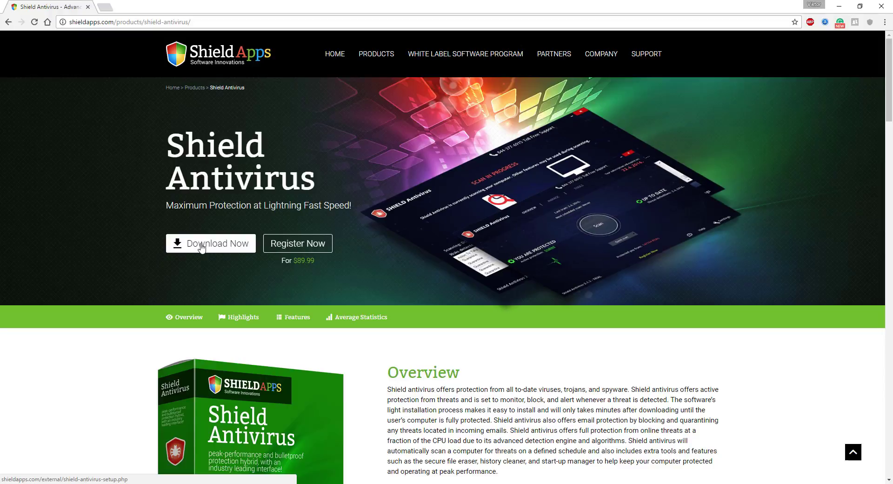
Download ShieldAntivirusSetup.exe from the product page and launch it from the download bar
left_click(215, 244)
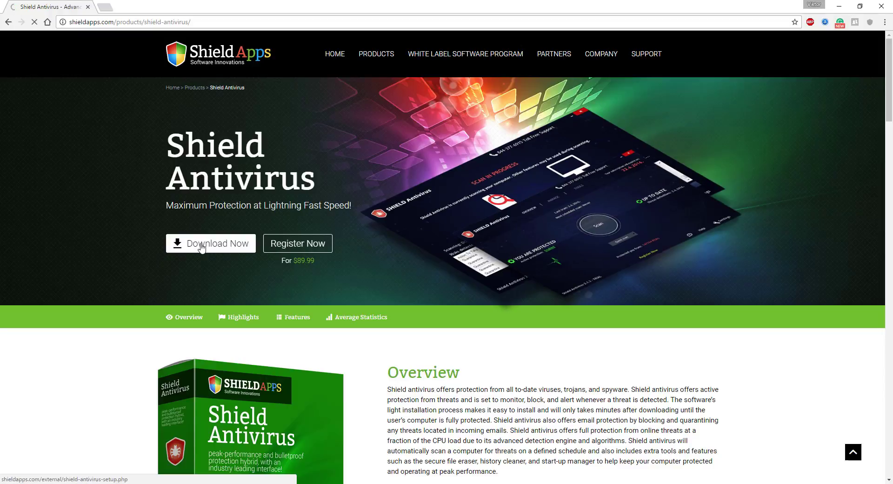
left_click(210, 243)
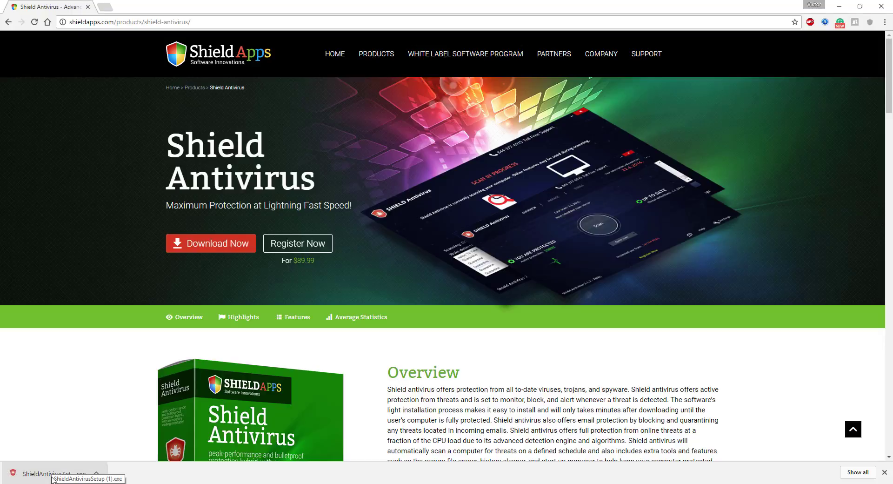
left_click(51, 474)
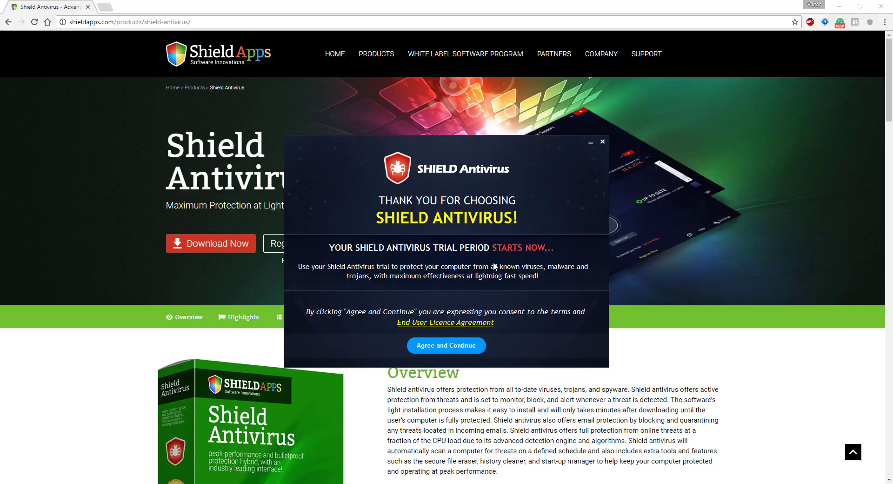
mouse_move(405, 328)
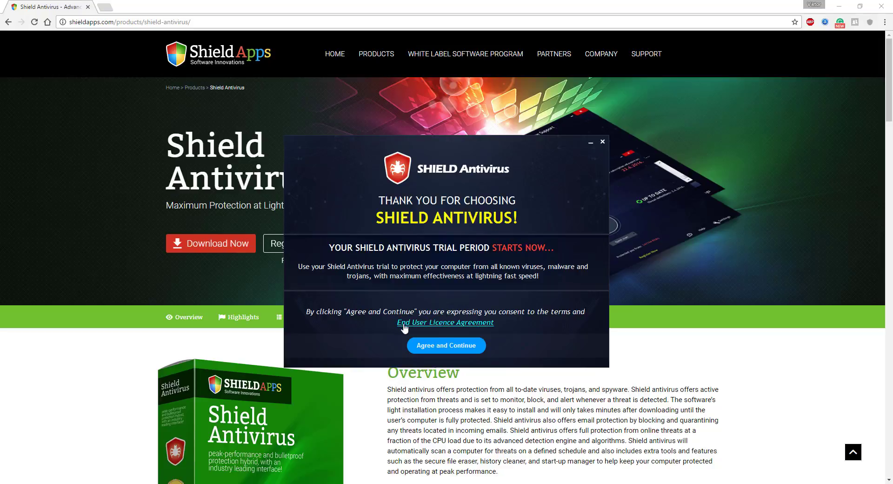
mouse_move(496, 320)
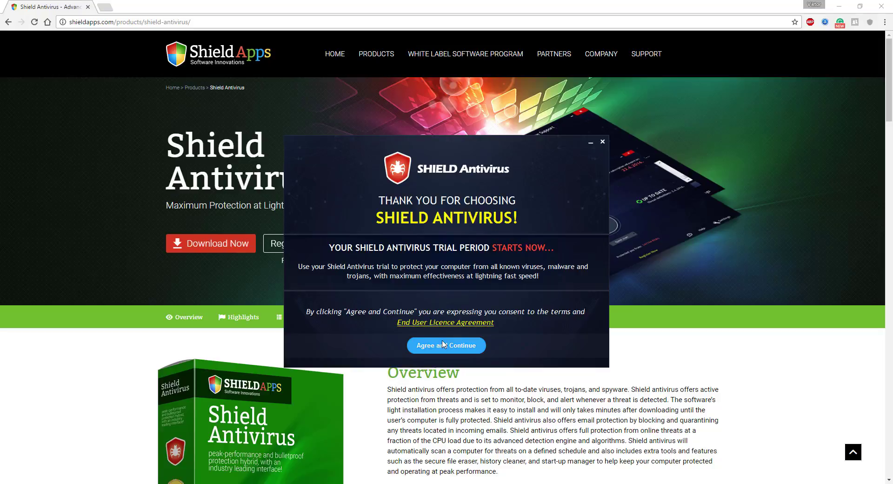
Accept the trial licence terms with Agree and Continue so installation begins
left_click(445, 345)
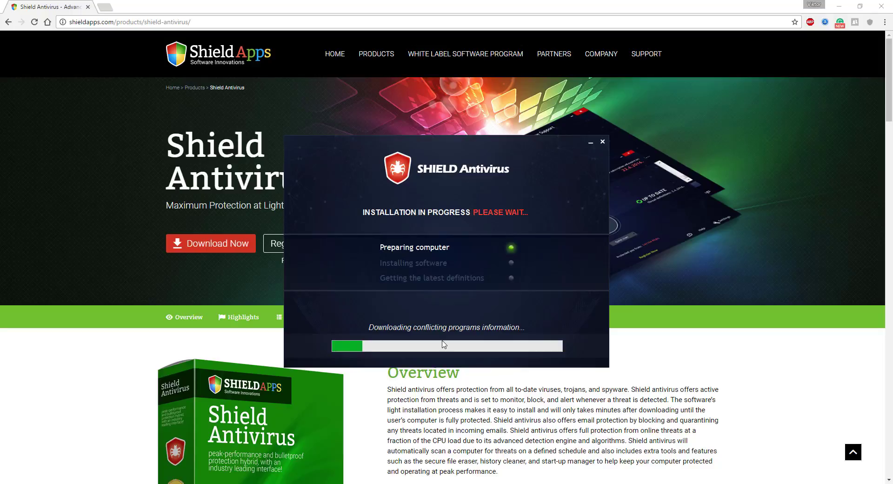